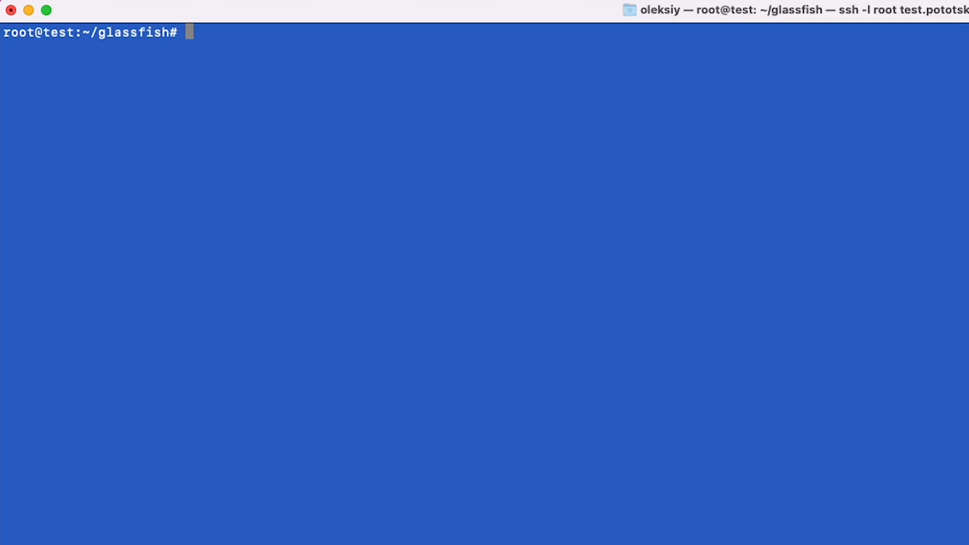
# - Generate the 2048-bit RSA key myprivatekey.key with openssl genrsa and list the folder
pyautogui.write('openssl genrsa -o')
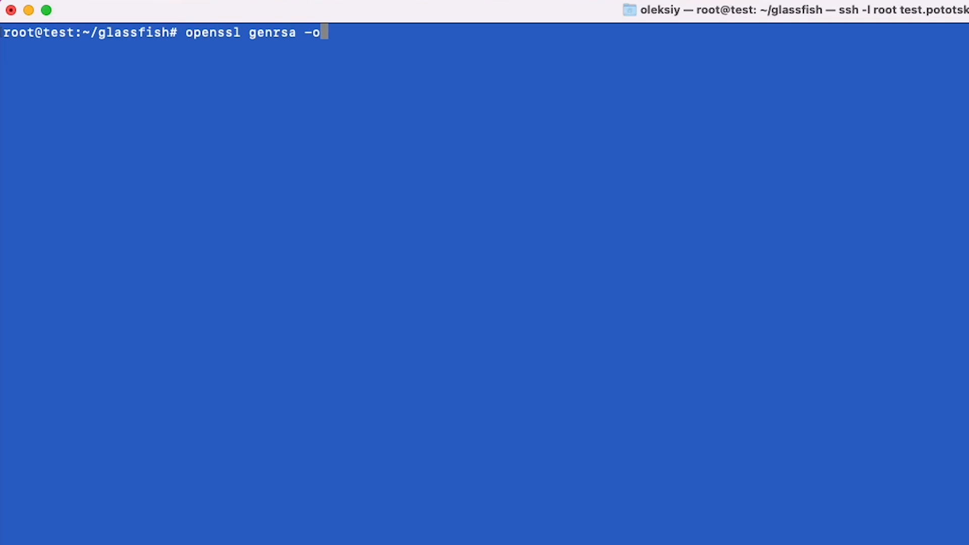
pyautogui.write('ut myprivatekey.key 2048')
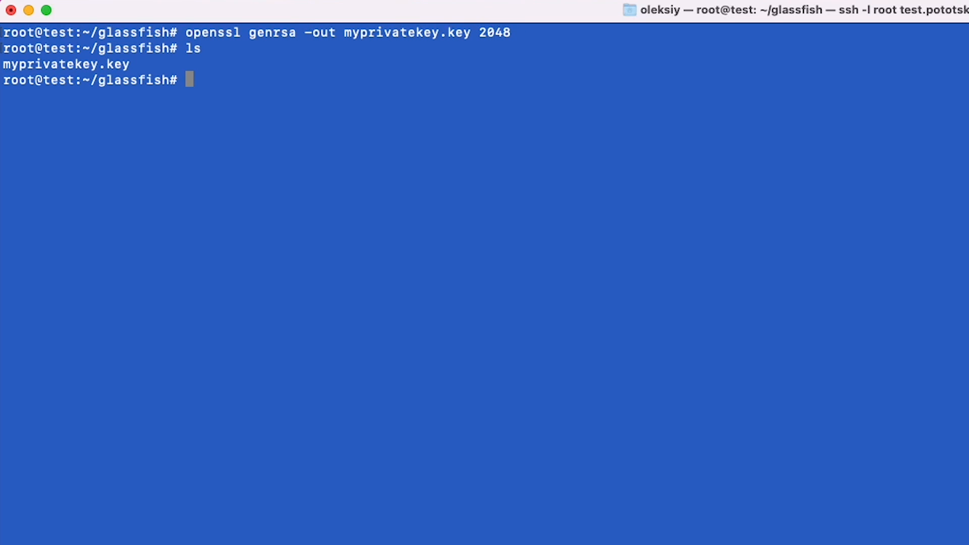
# - Run openssl req -new -x509 to make mycert.crt from myprivatekey.key, valid 365 days
pyautogui.write('openssl')
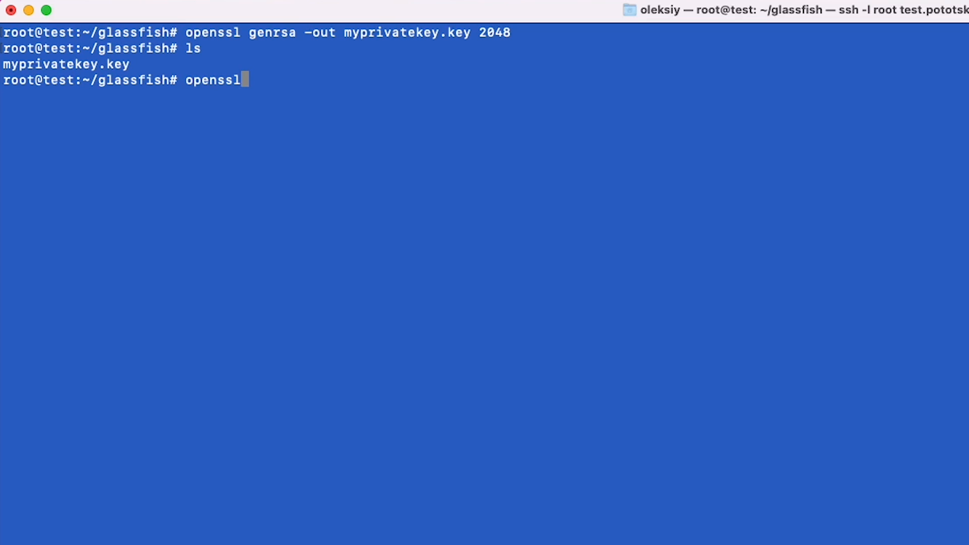
pyautogui.write('req -new -')
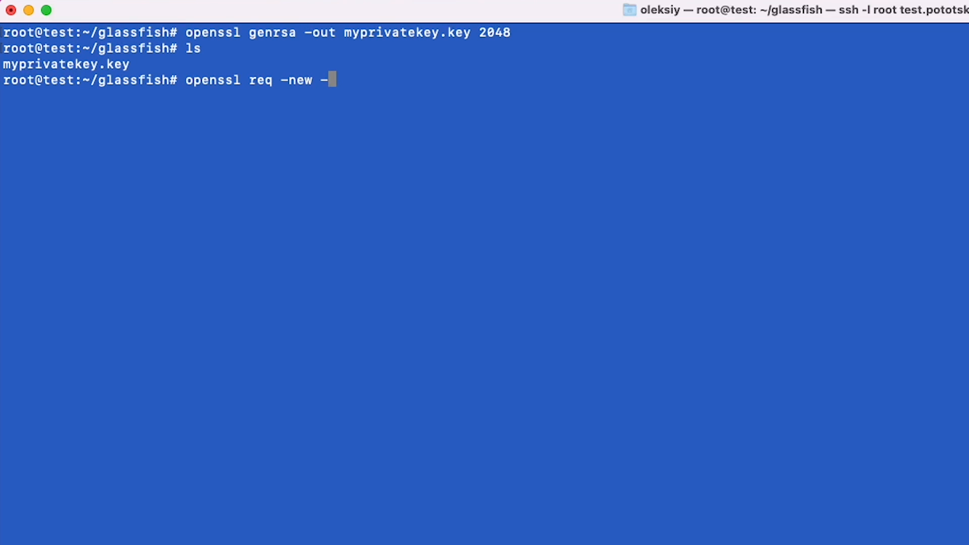
pyautogui.write('x509')
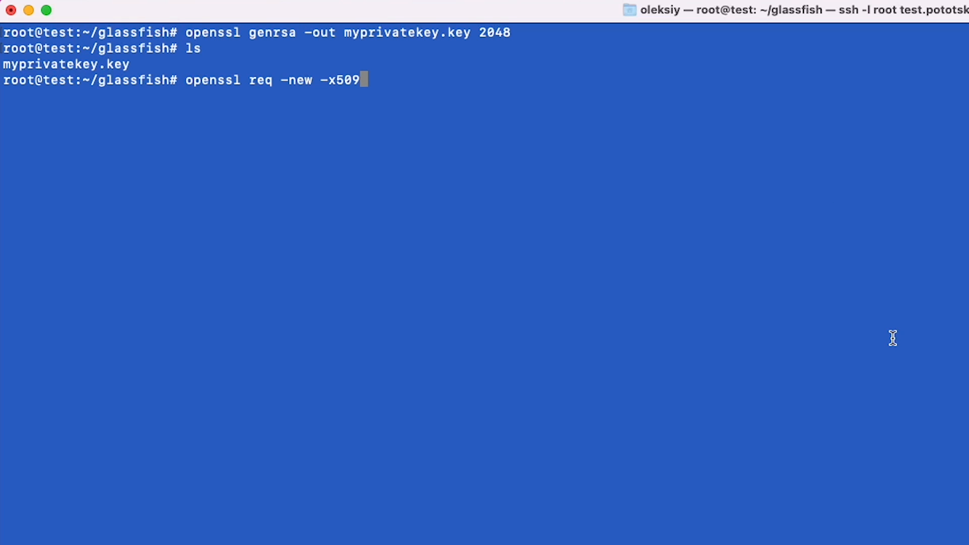
pyautogui.write('-key myprivatekey.key')
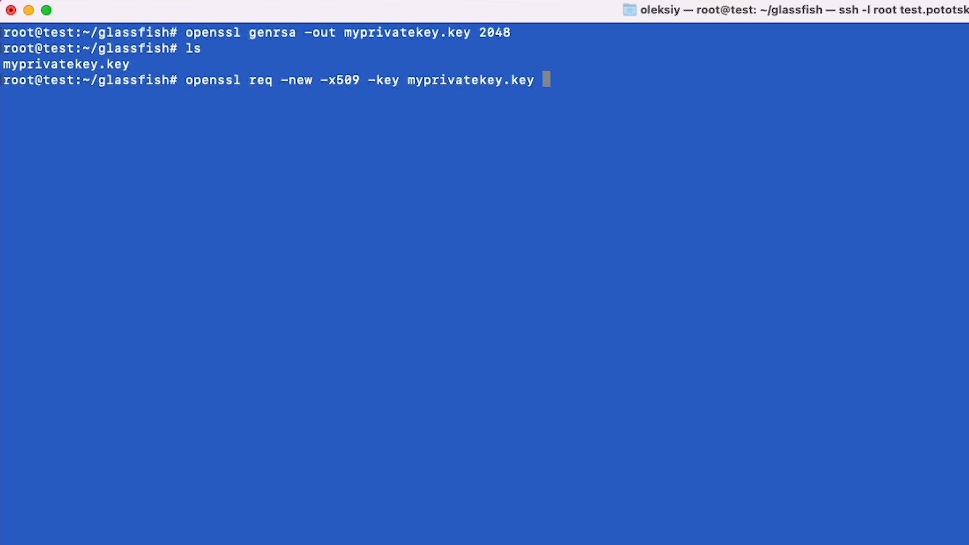
pyautogui.write('-out')
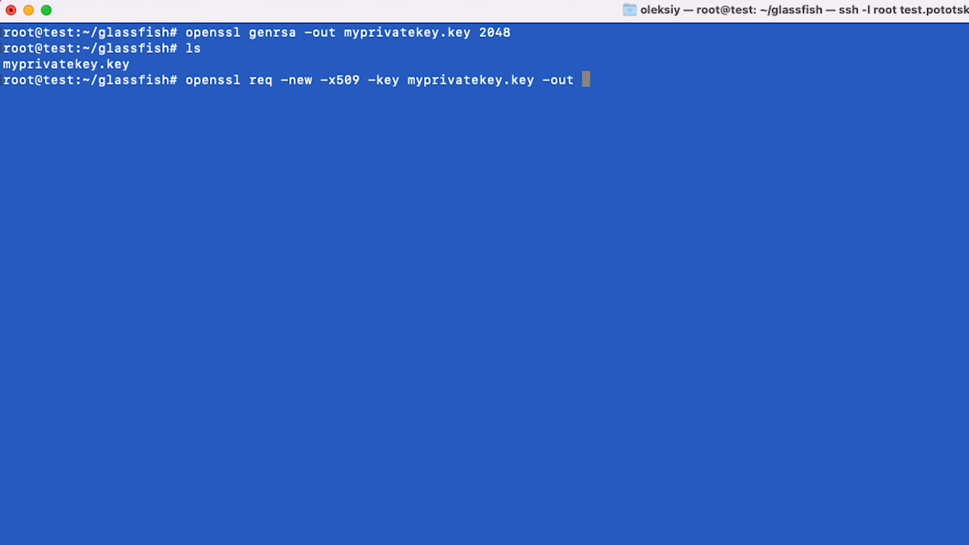
pyautogui.write('mycert.crt -days 365')
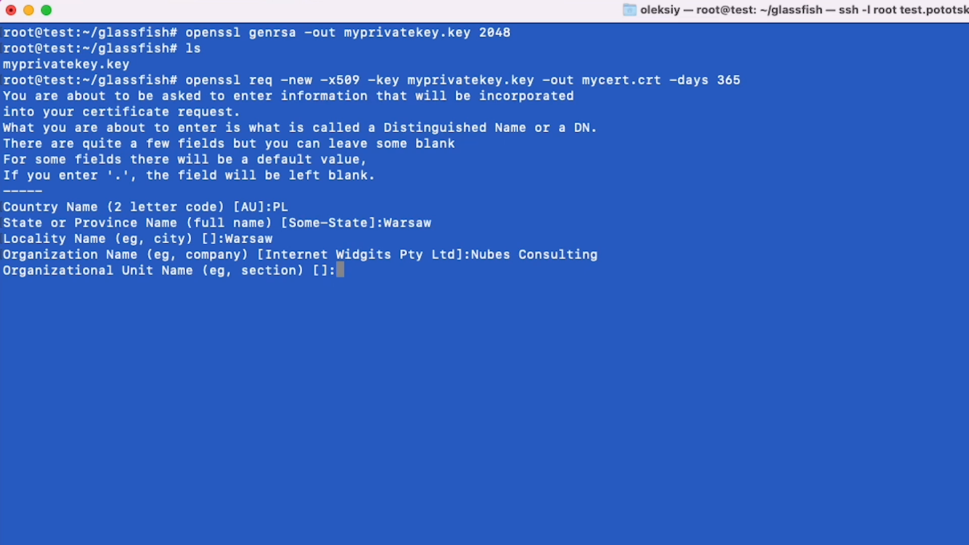
pyautogui.write('test.pototskyy.net')
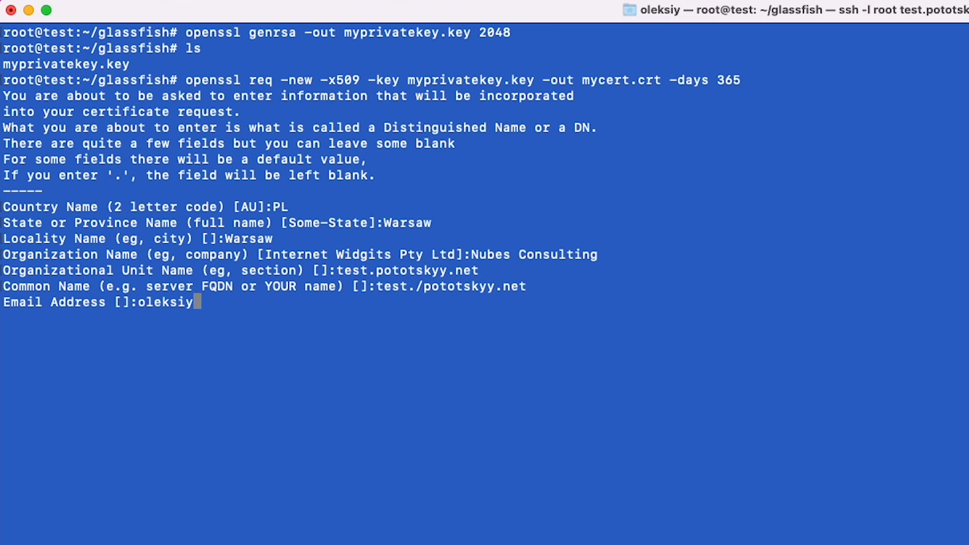
pyautogui.write('@pototskyy.net')
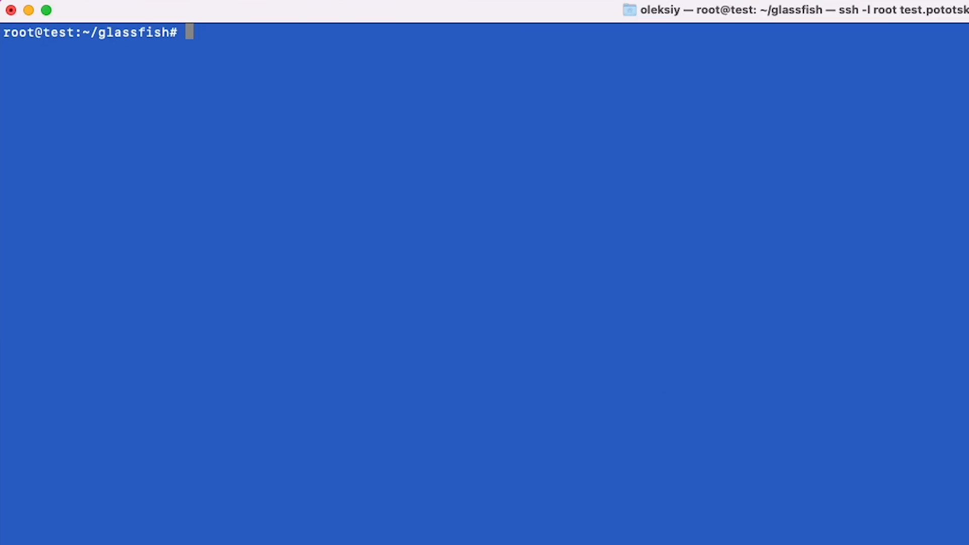
# - Export mycert.crt and myprivatekey.key into keystore.p12 with alias gf via openssl pkcs12
pyautogui.write('openssl')
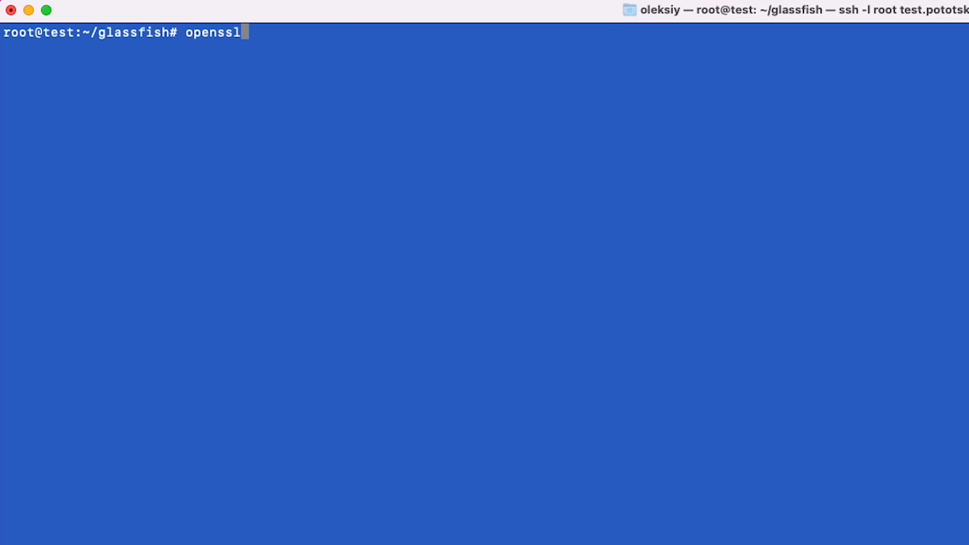
pyautogui.press('ctrl+u')
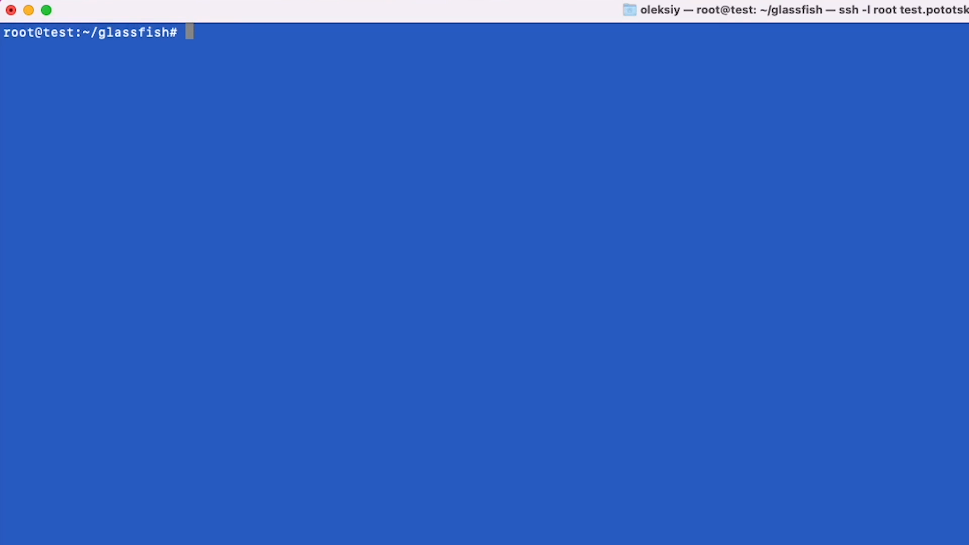
pyautogui.write('openss')
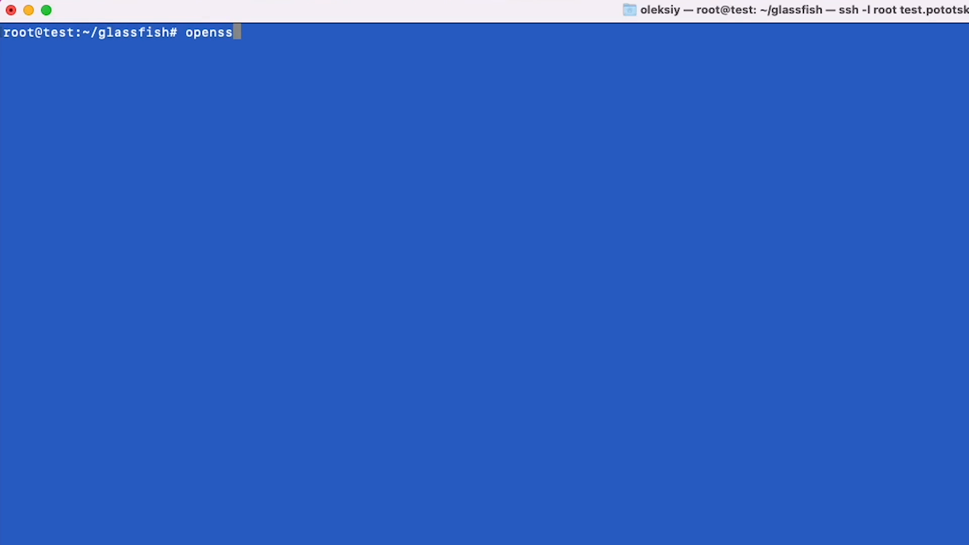
pyautogui.write('l pkcs1')
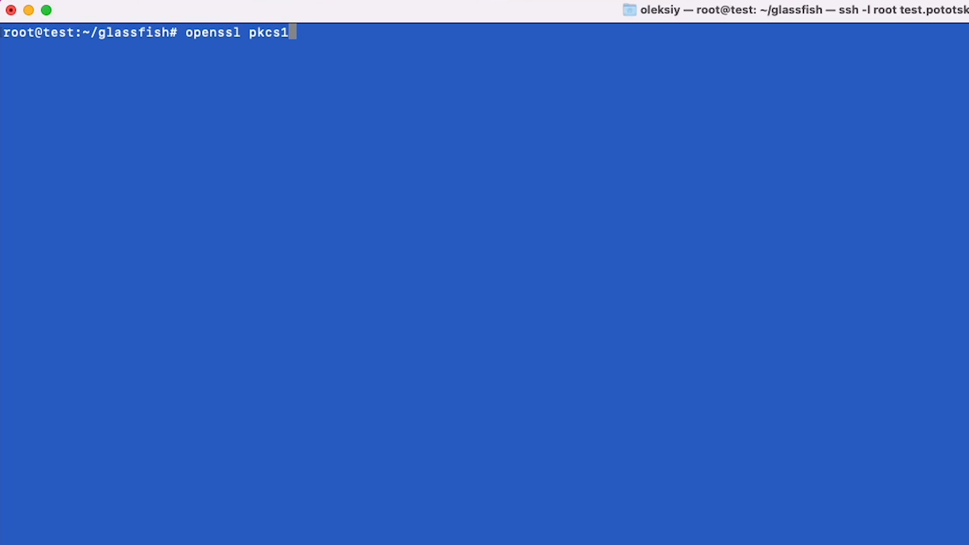
pyautogui.write('2 -exp')
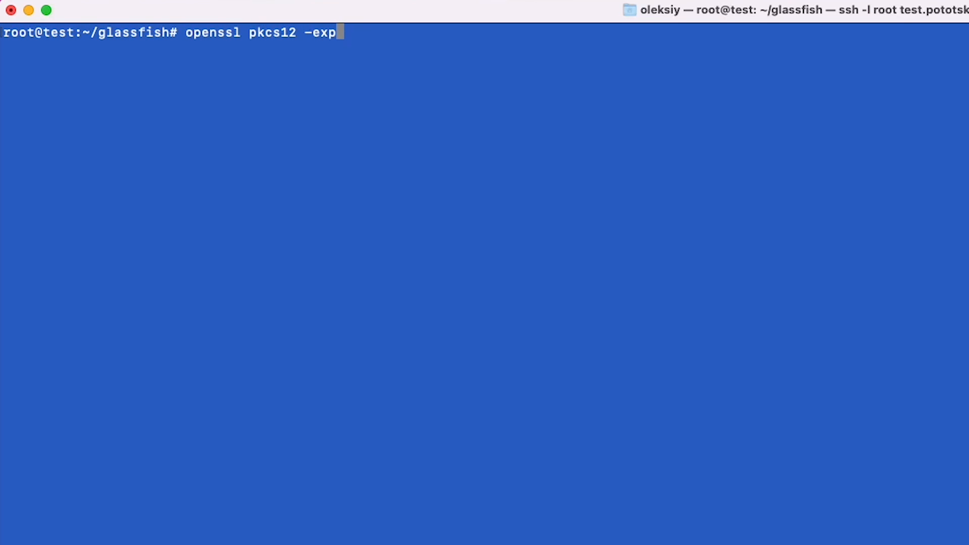
pyautogui.write('ort -i')
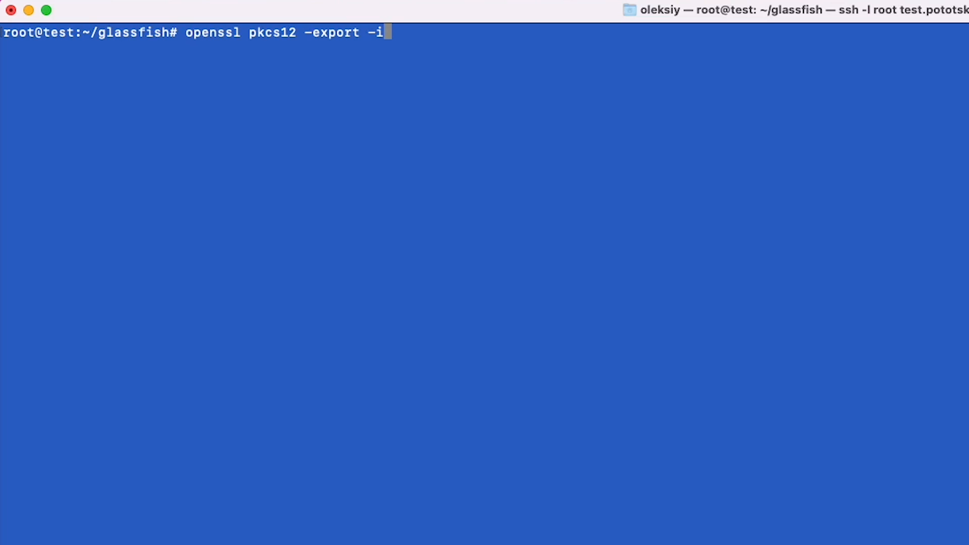
pyautogui.write('n mycert.crt')
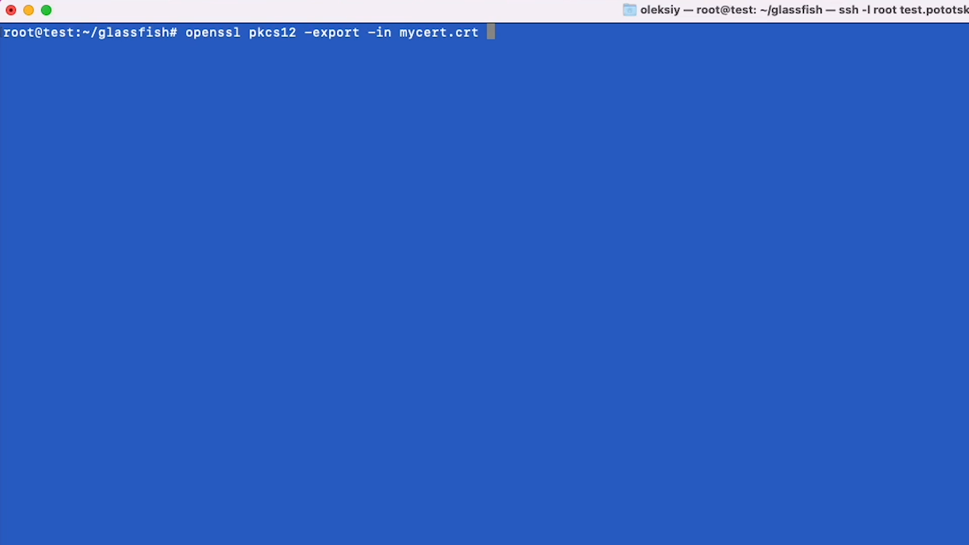
pyautogui.write('-inkey myprivatekey.key -out keystore.p12')
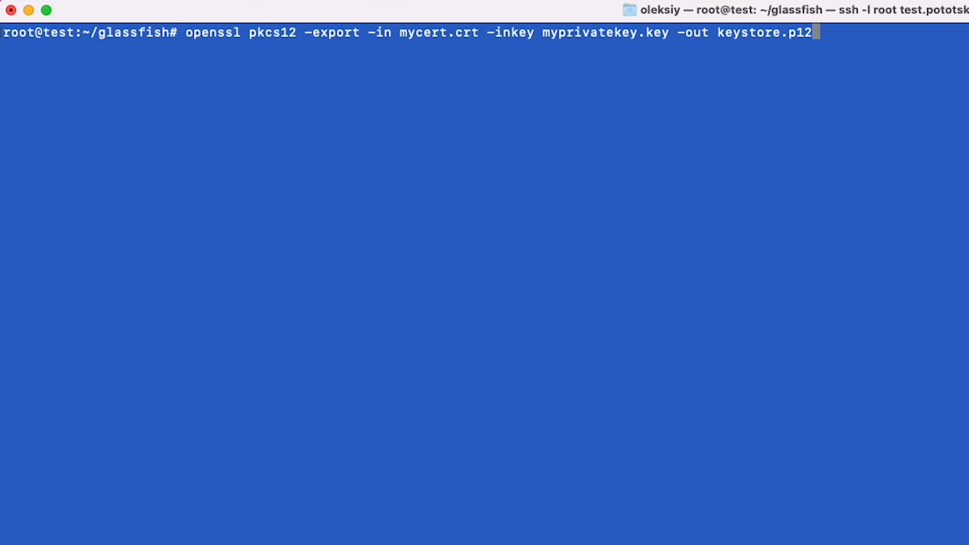
pyautogui.write('-name gf')
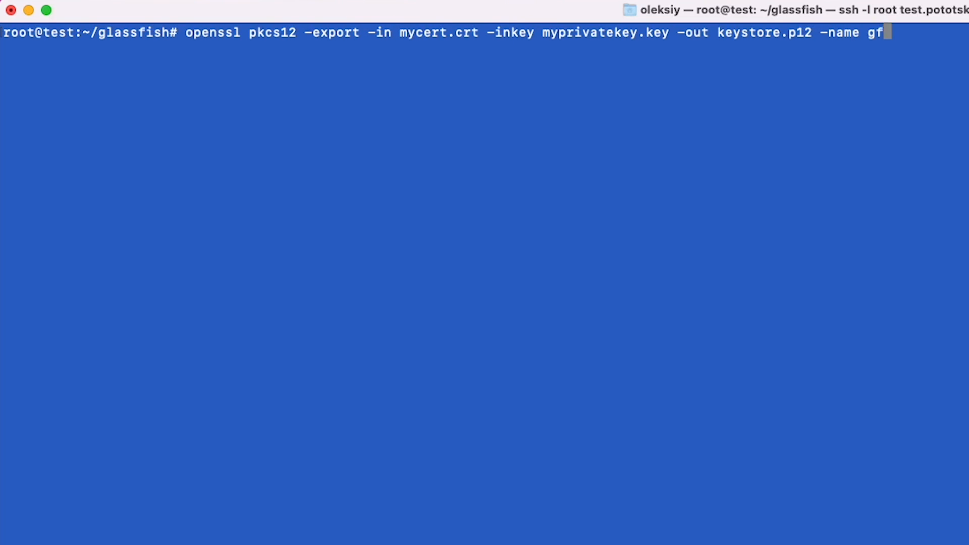
pyautogui.press('Return')
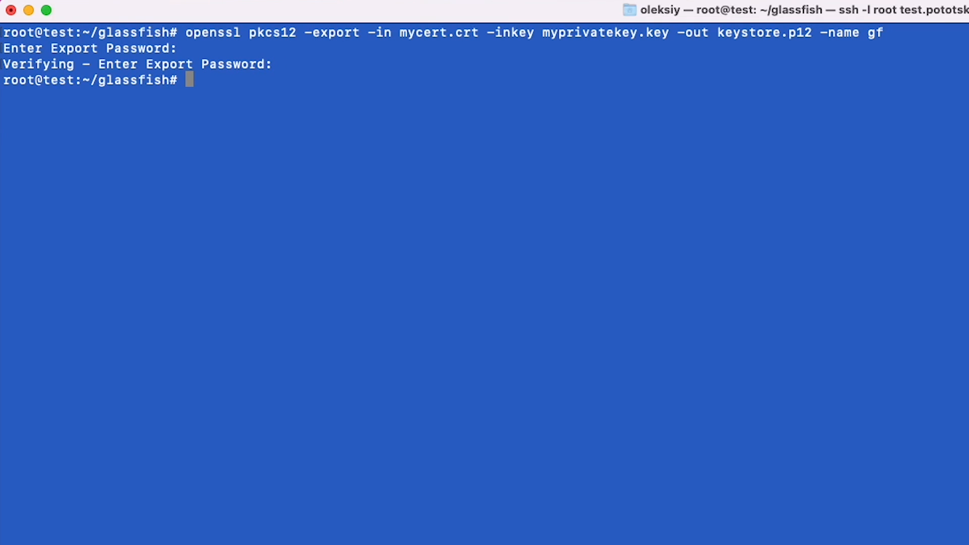
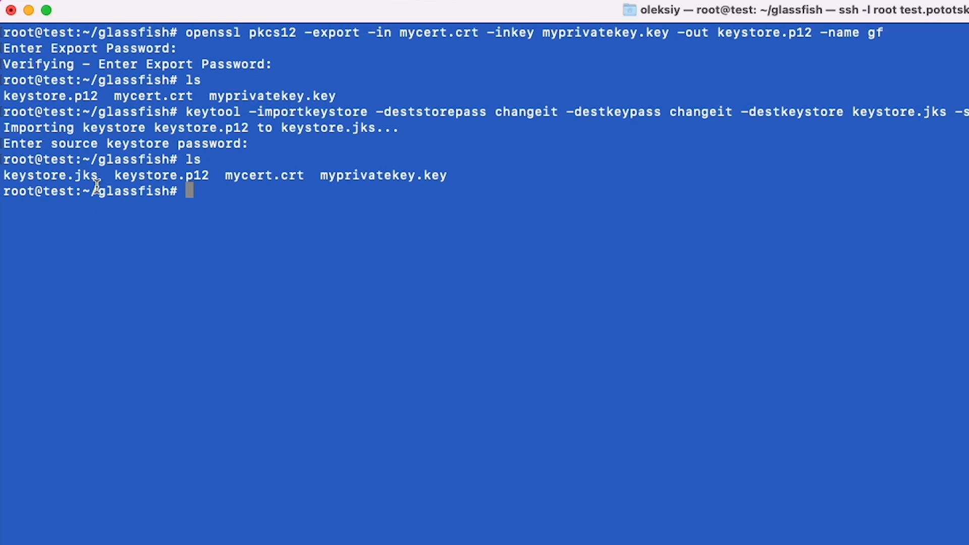
# - Generate a 2048-bit RSA key pair, alias gf, valid 365 days, into mykeystore.jks, then clear the screen
pyautogui.write('keytool -gen')
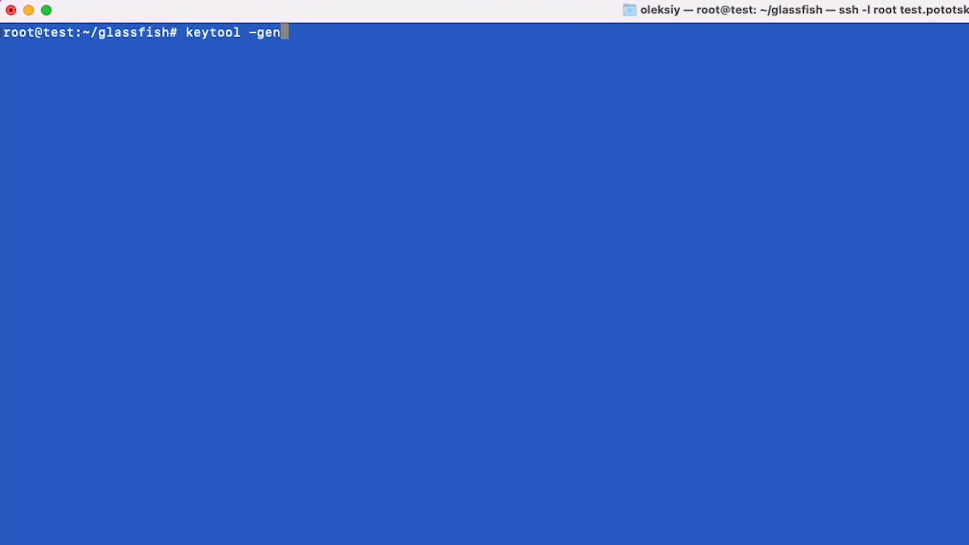
pyautogui.write('keypair -alias gf')
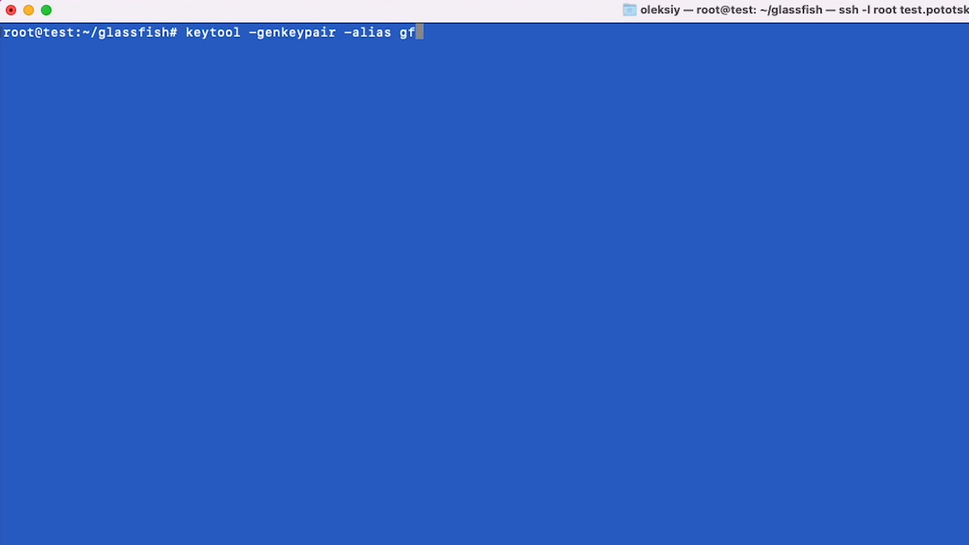
pyautogui.write('-keyalg RSA -keysize 2048 -validity 365 -keystore mykeystore.jks -dna')
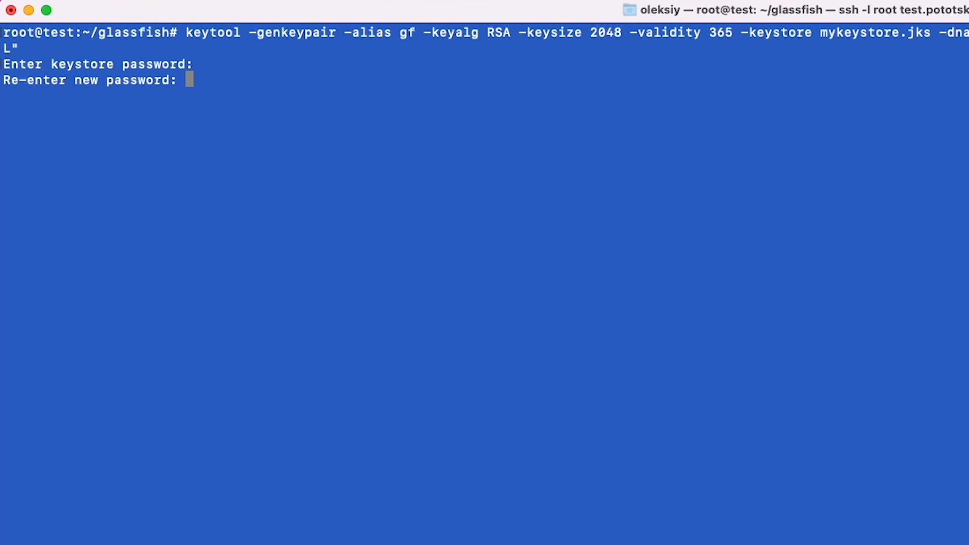
pyautogui.press('Return')
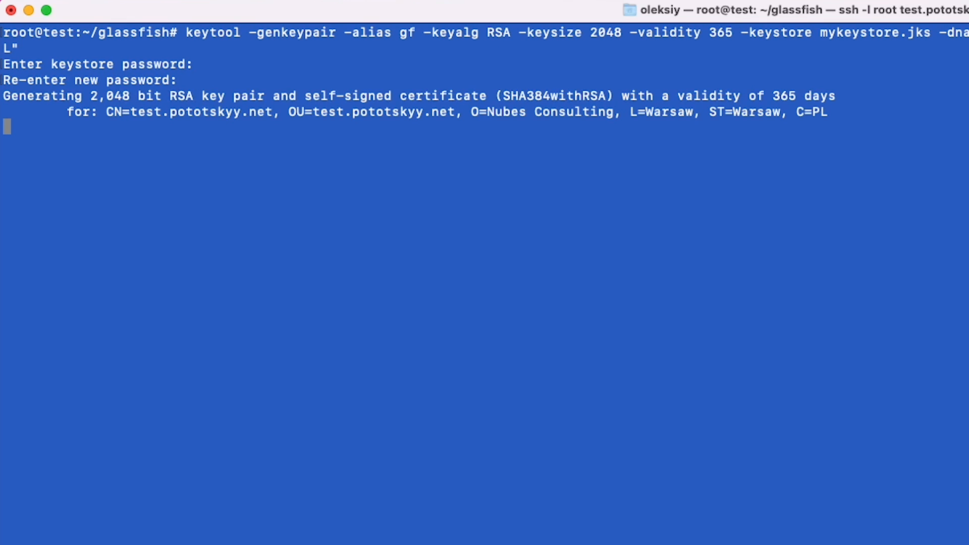
pyautogui.write('clear')
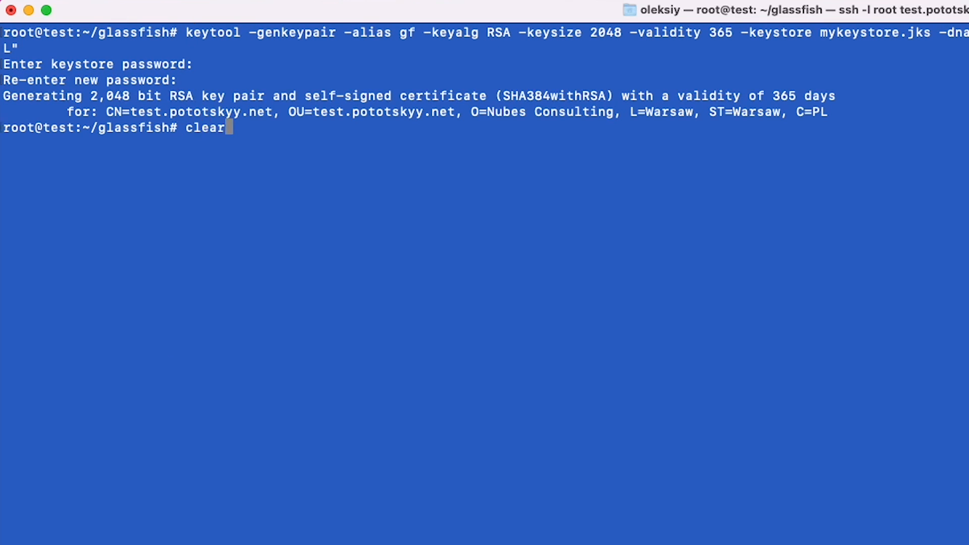
# - List the keystore verbosely with keytool and move to /opt/glassfish7/glassfish/domains/domain1/config
pyautogui.write('keytool -list')
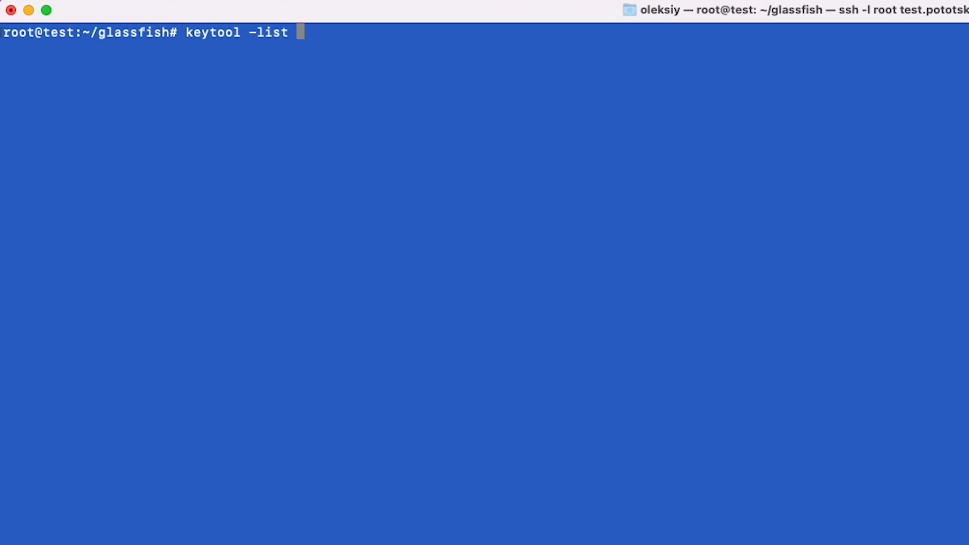
pyautogui.write('-v -keystore keystore.')
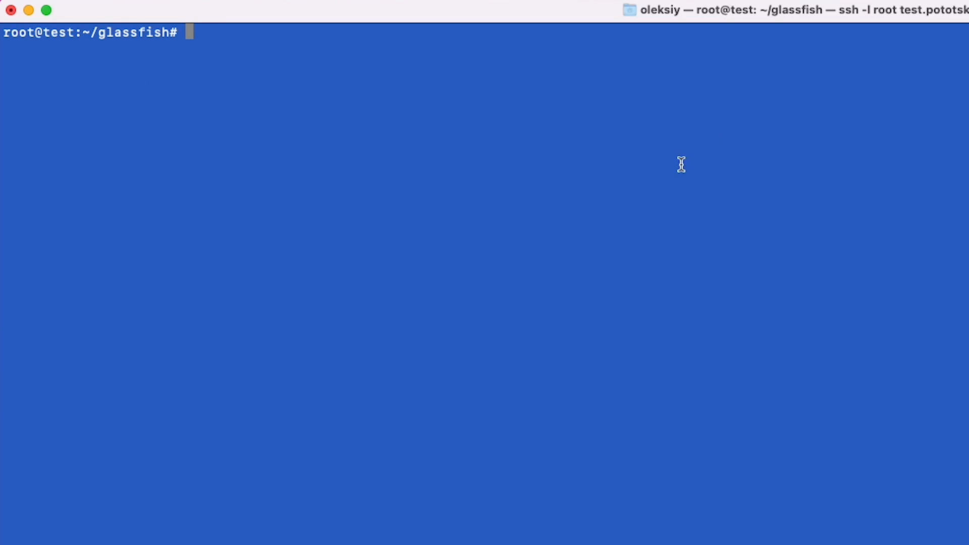
pyautogui.write('cd /opt/glassfish7/glassfish/dom')
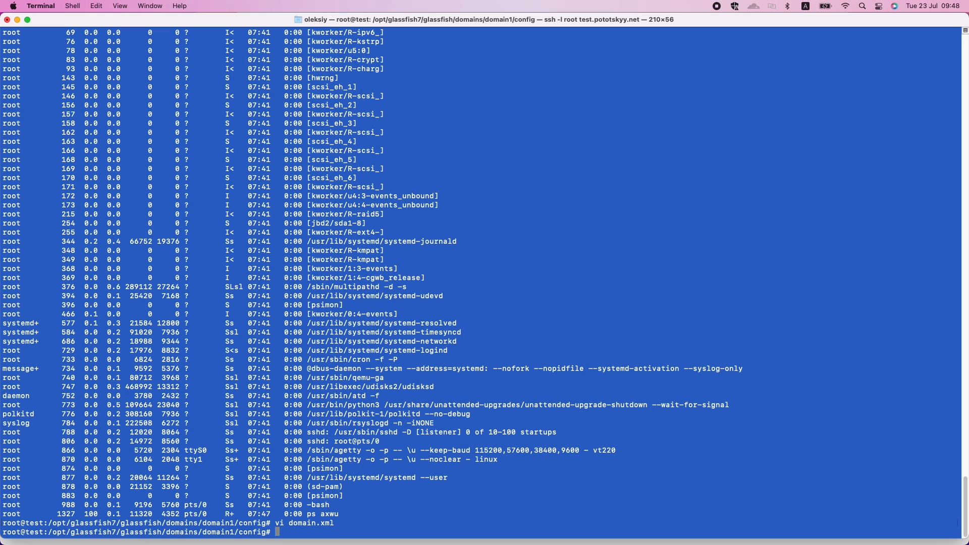
# - Stop and start the glassfish service with systemctl after clearing the screen
pyautogui.write('clear')
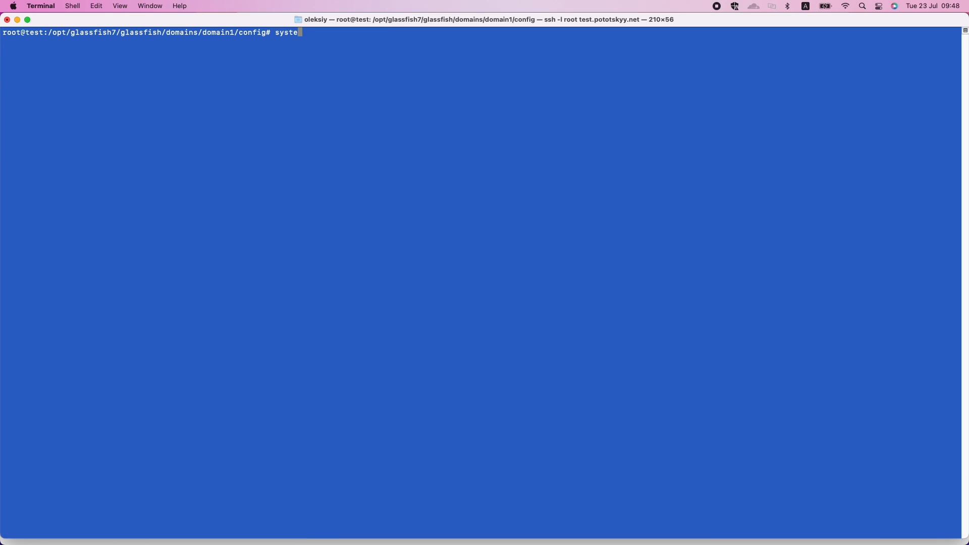
pyautogui.write('mctl stop')
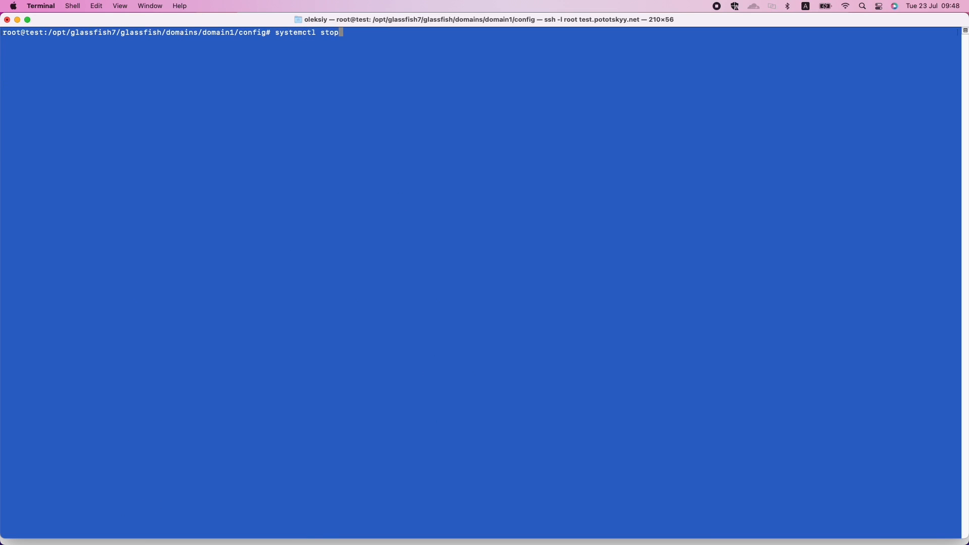
pyautogui.write('glassfish')
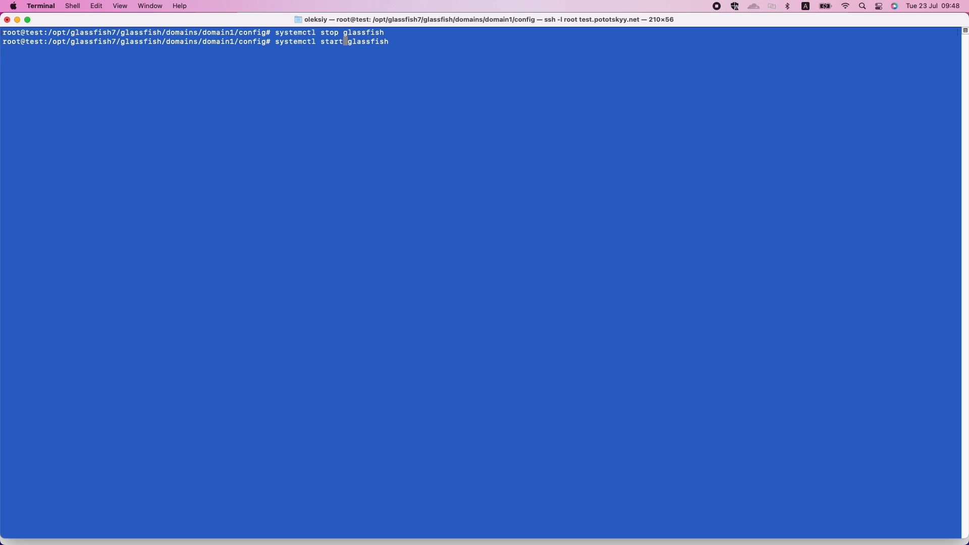
pyautogui.press('Return')
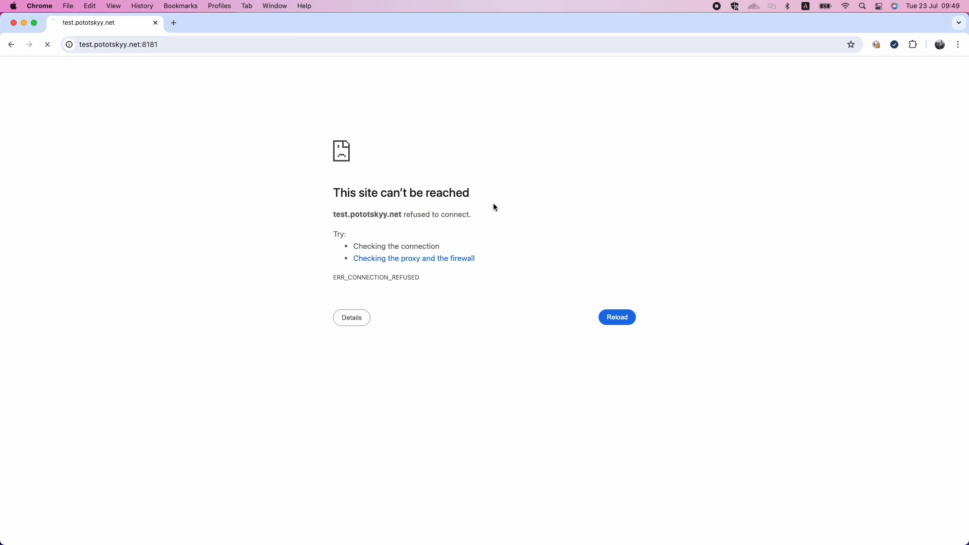
pyautogui.click(616, 317)
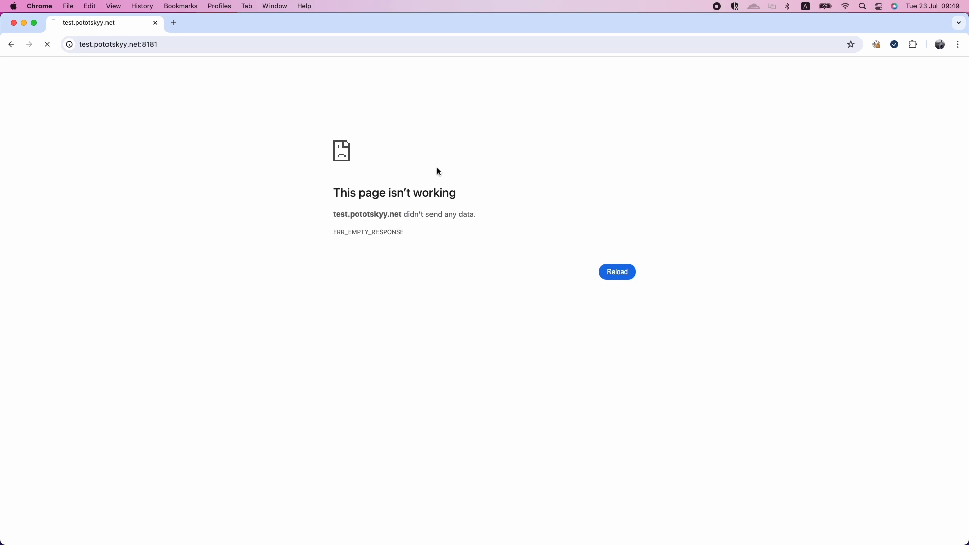
pyautogui.click(237, 44)
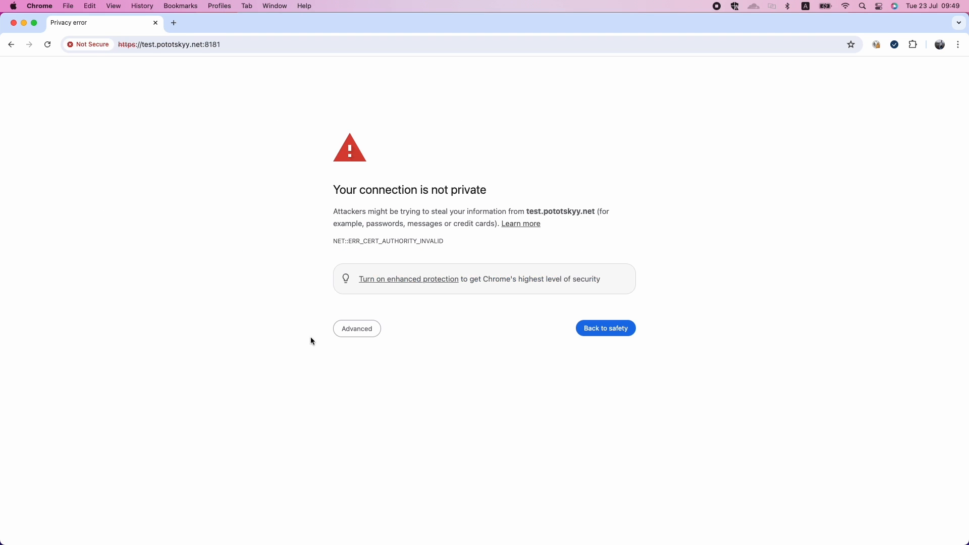
pyautogui.click(356, 328)
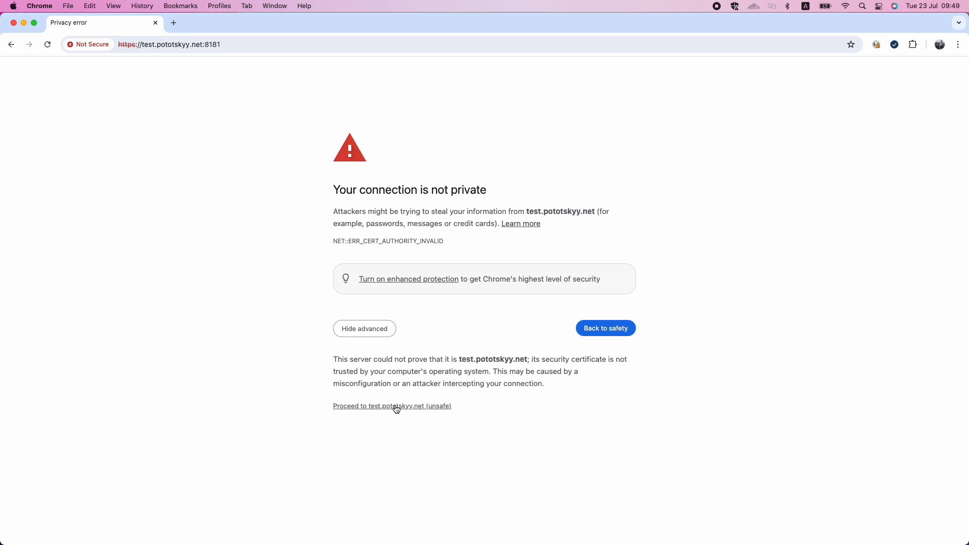
pyautogui.click(391, 406)
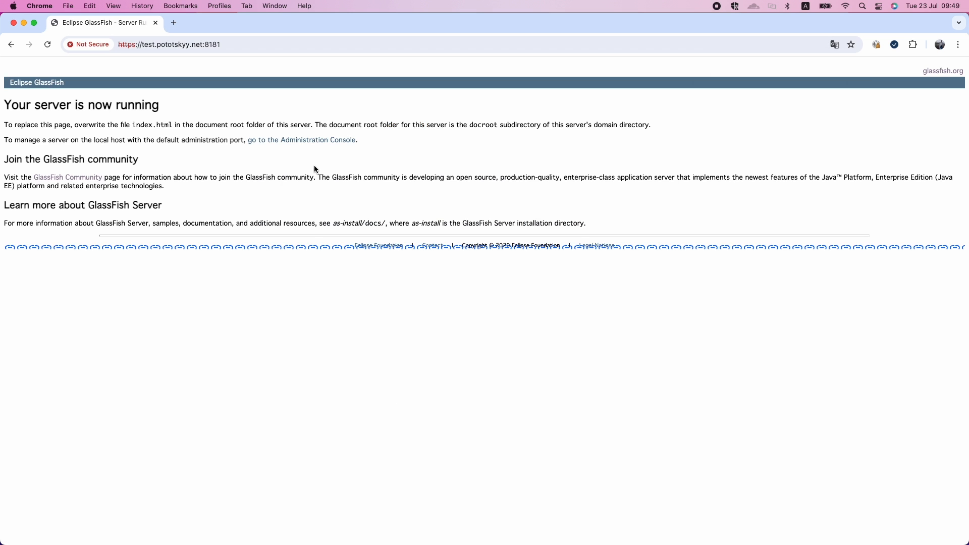
# - Bring up the site's security and certificate information from the Not Secure badge
pyautogui.click(169, 43)
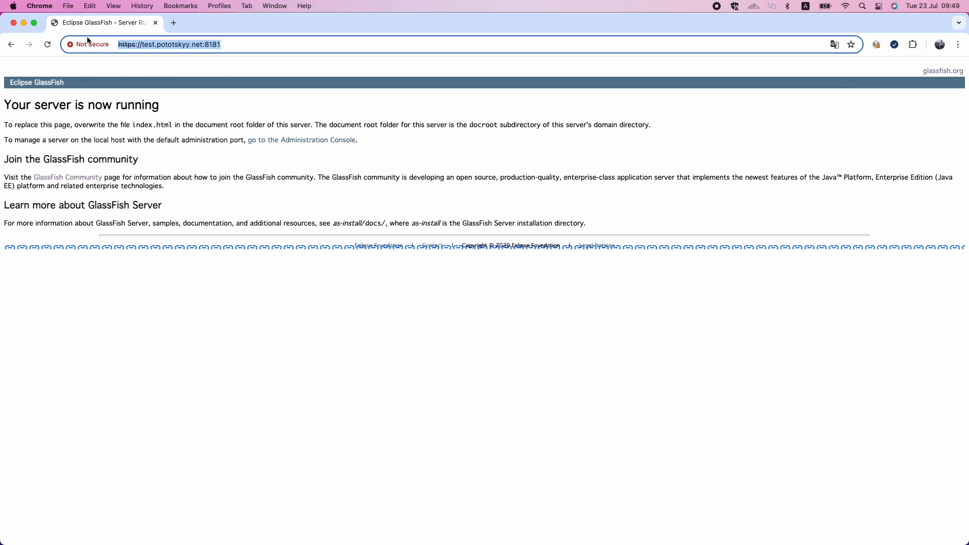
pyautogui.click(91, 44)
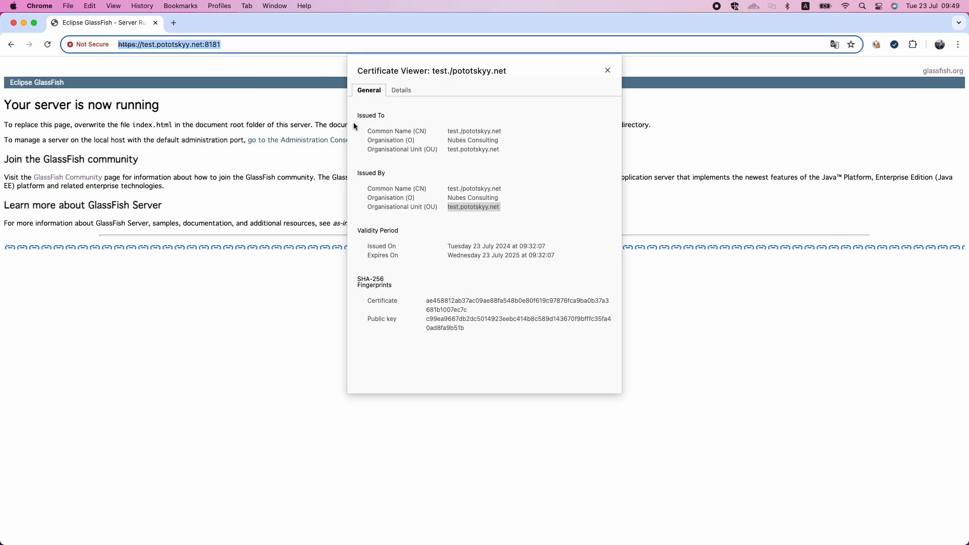
# - Review the certificate's Details fields and close the Certificate Viewer
pyautogui.click(400, 90)
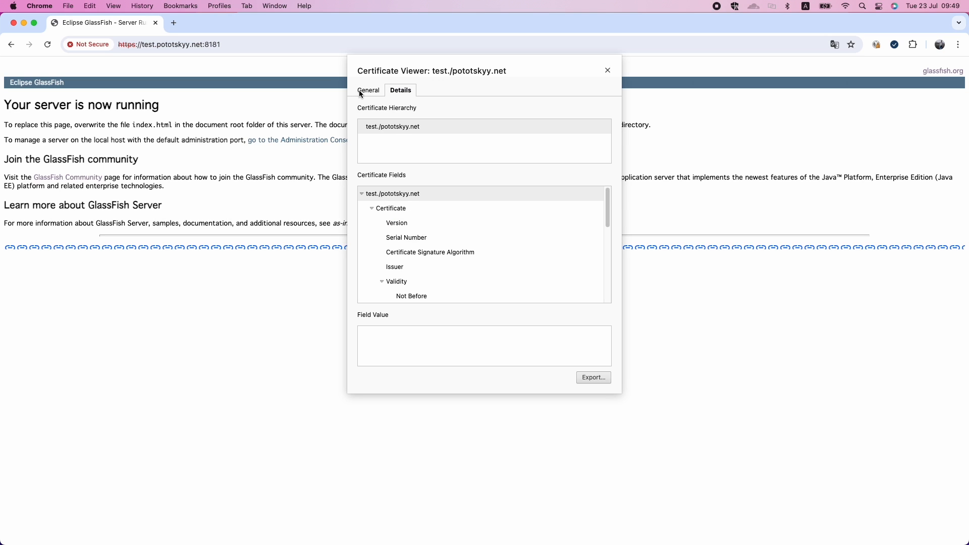
pyautogui.click(606, 70)
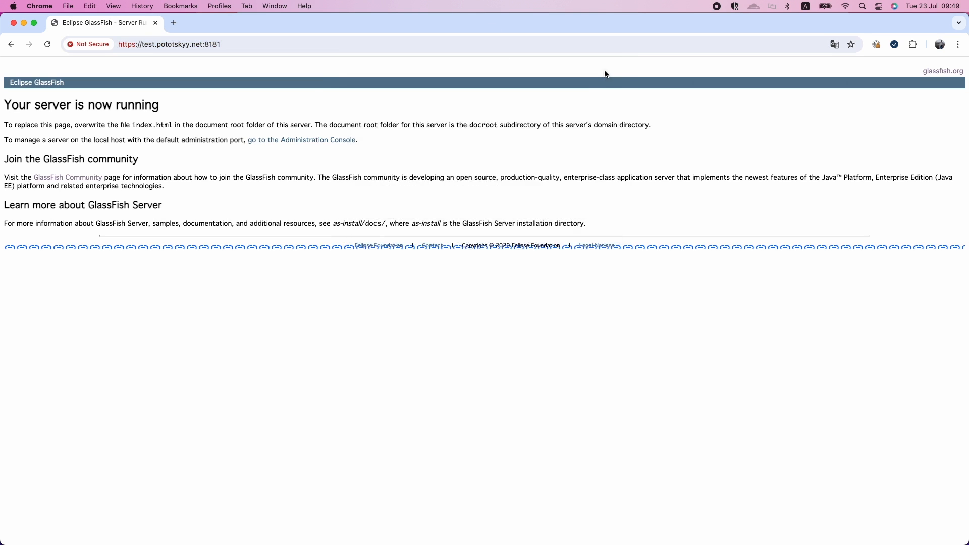